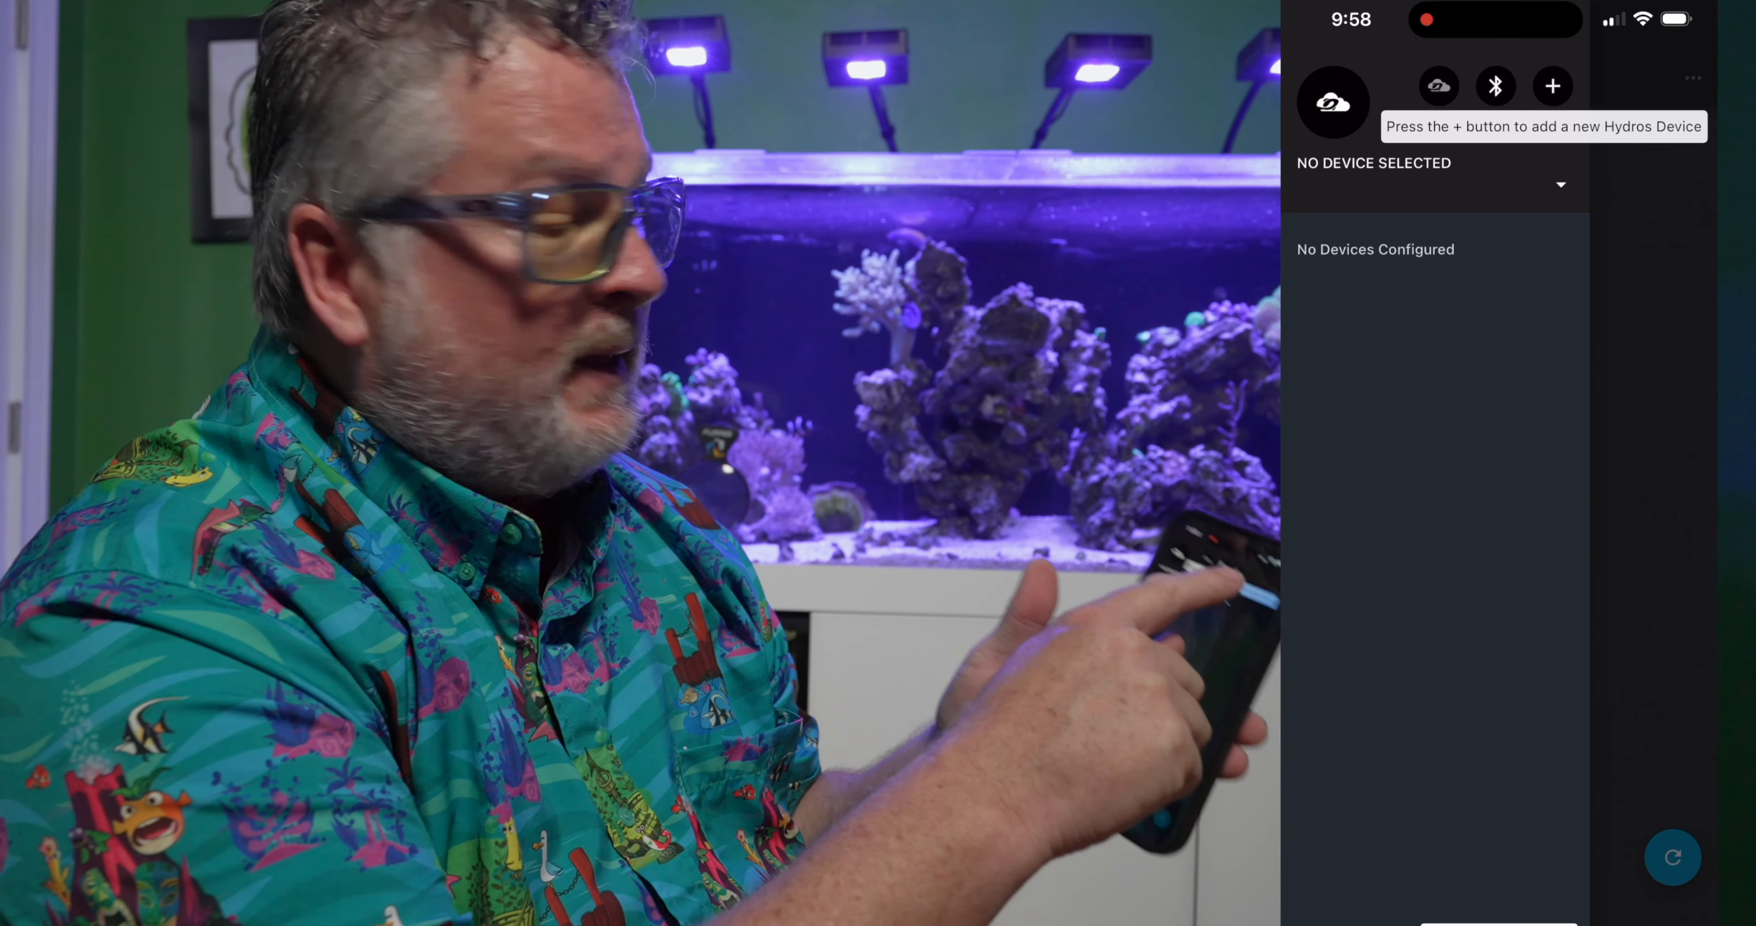
- Add the discovered Control X2 and join it to the home WiFi network
click(1553, 85)
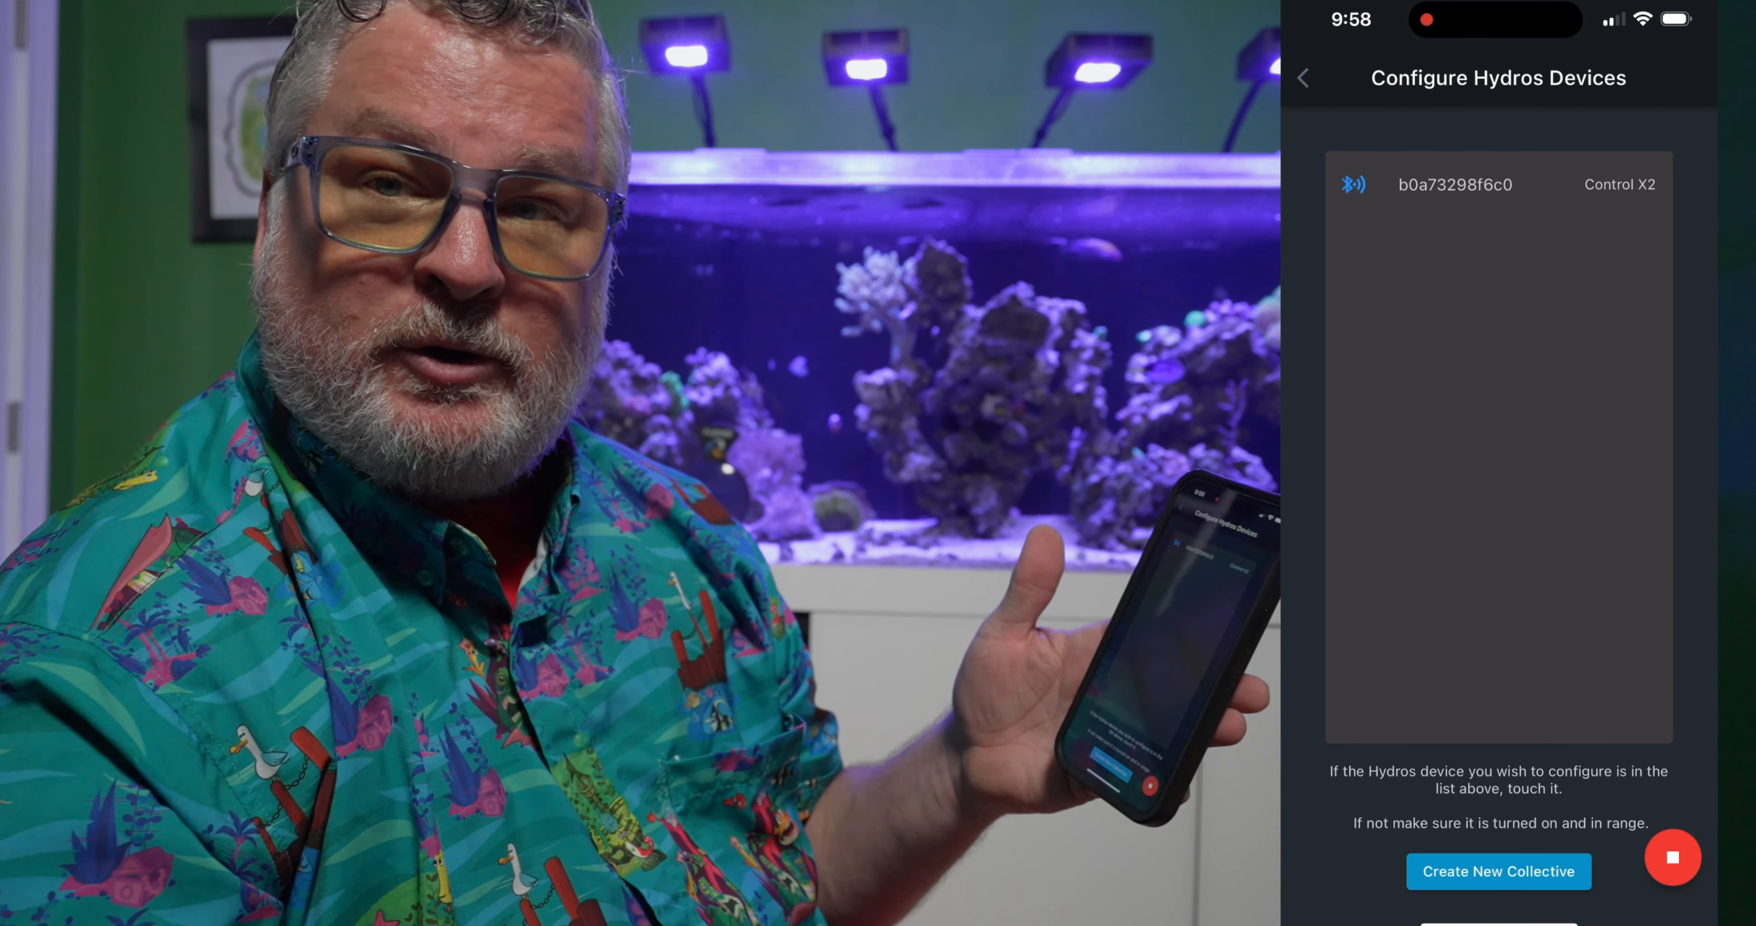
click(1497, 183)
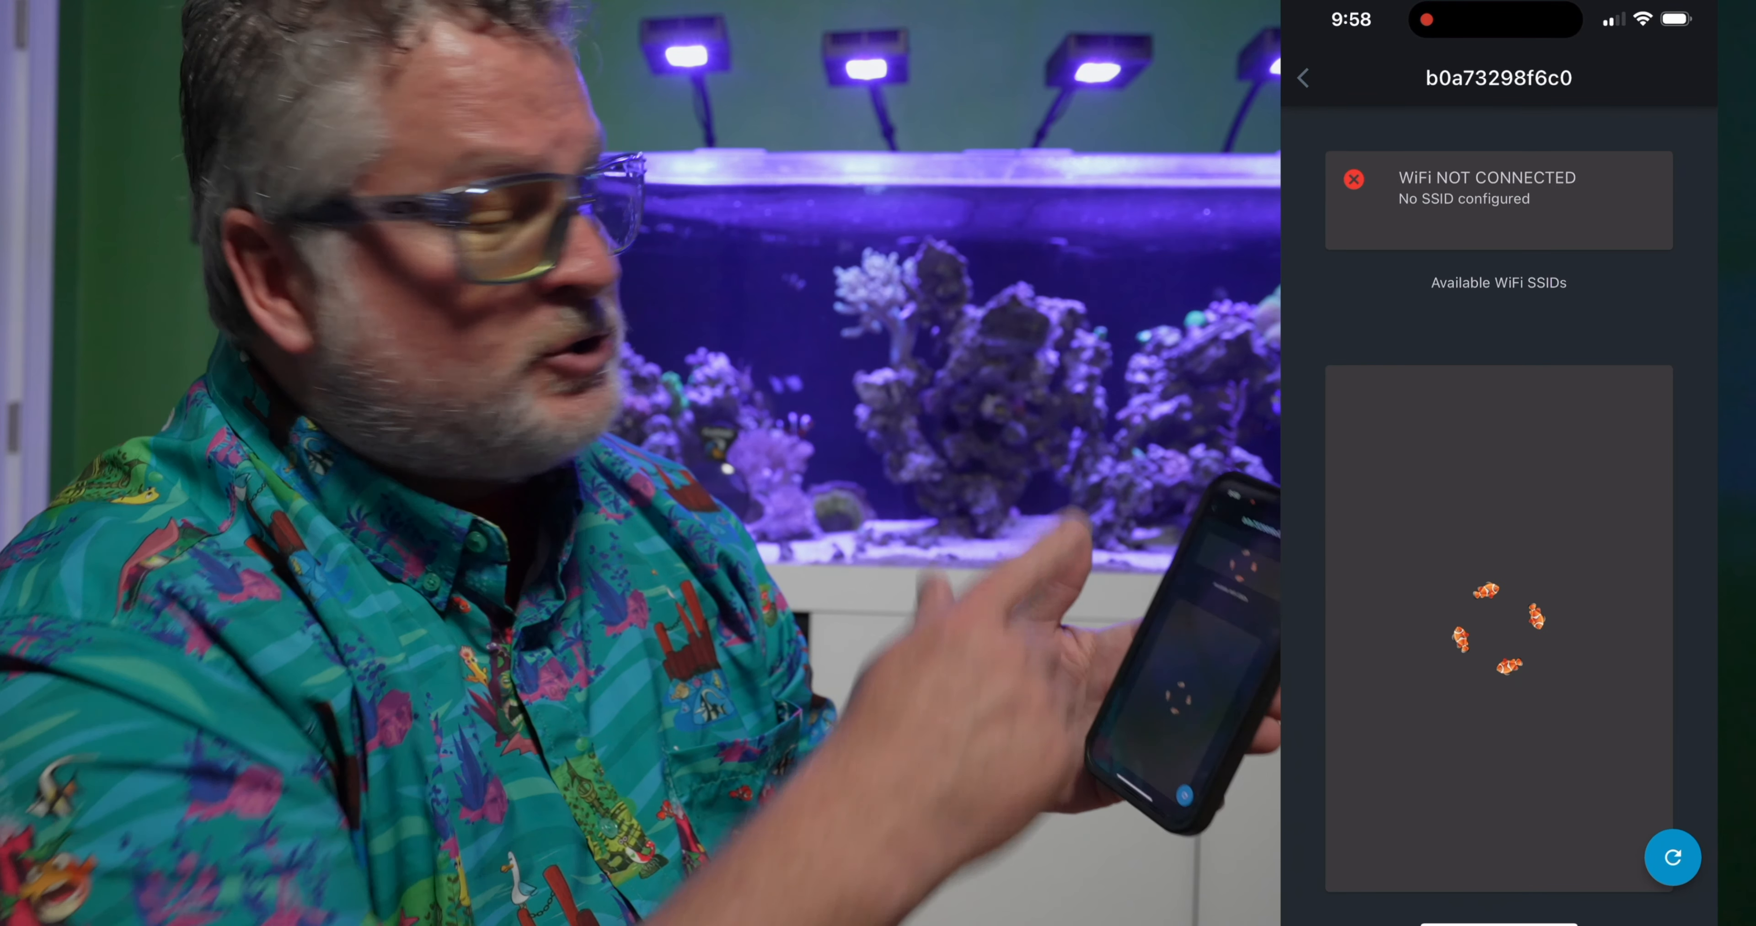
click(1672, 858)
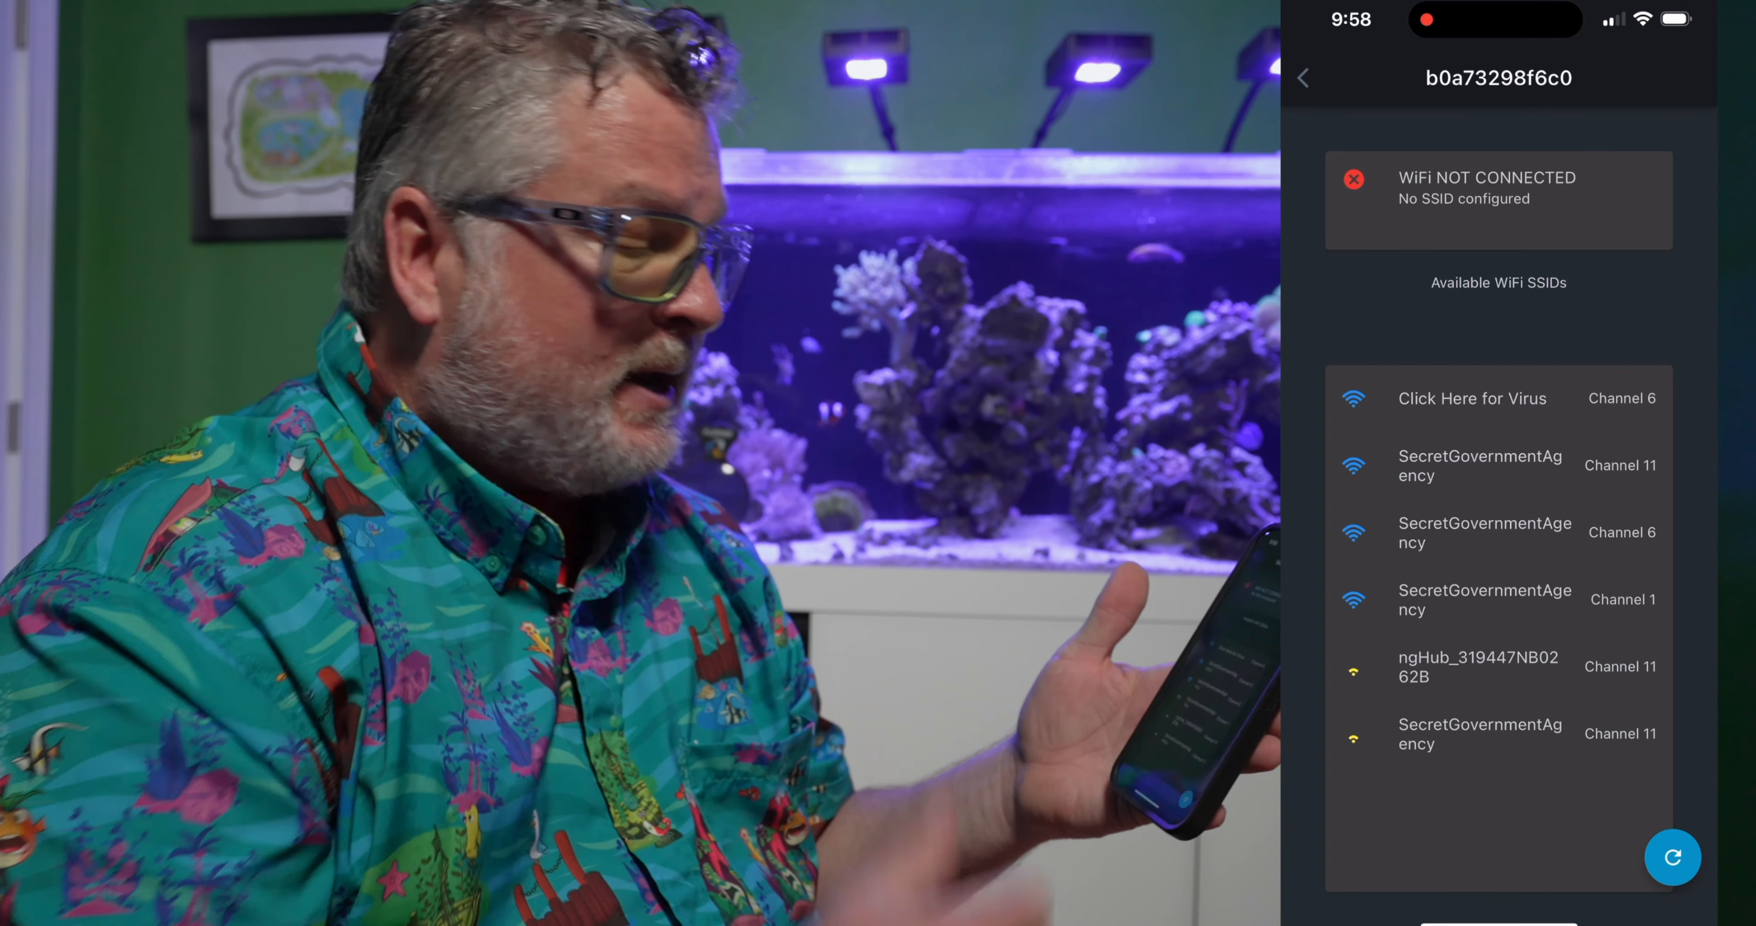
click(1480, 465)
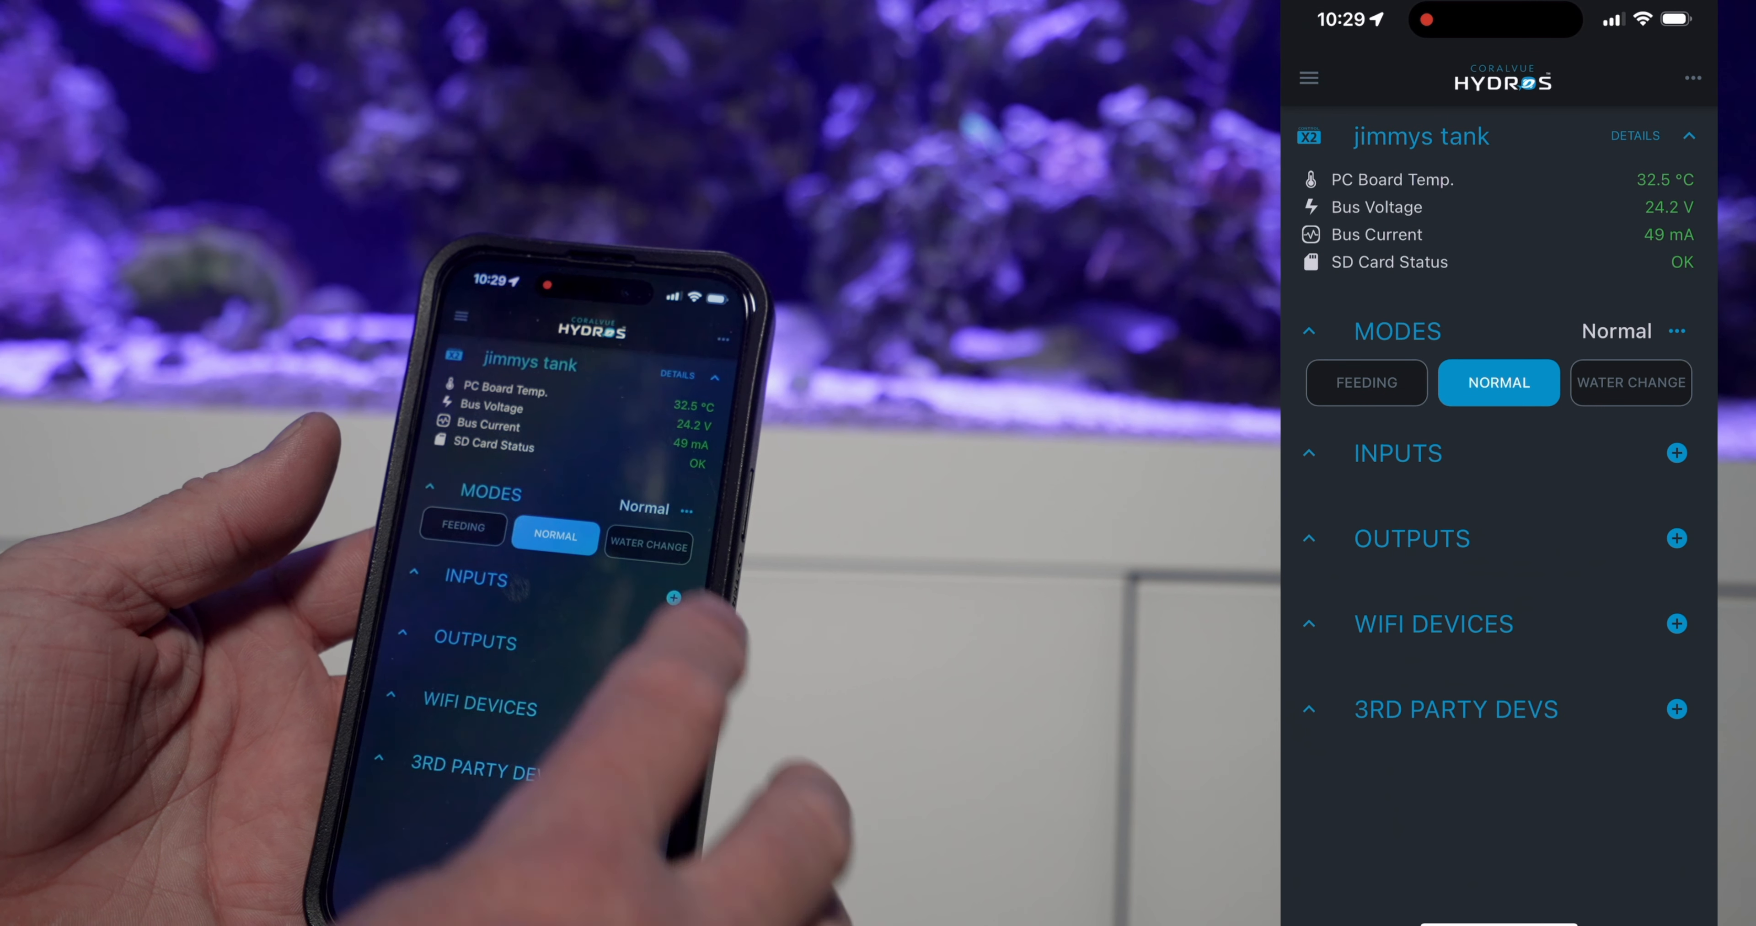
- Create a new controller input named 'temp sensor'
click(1676, 454)
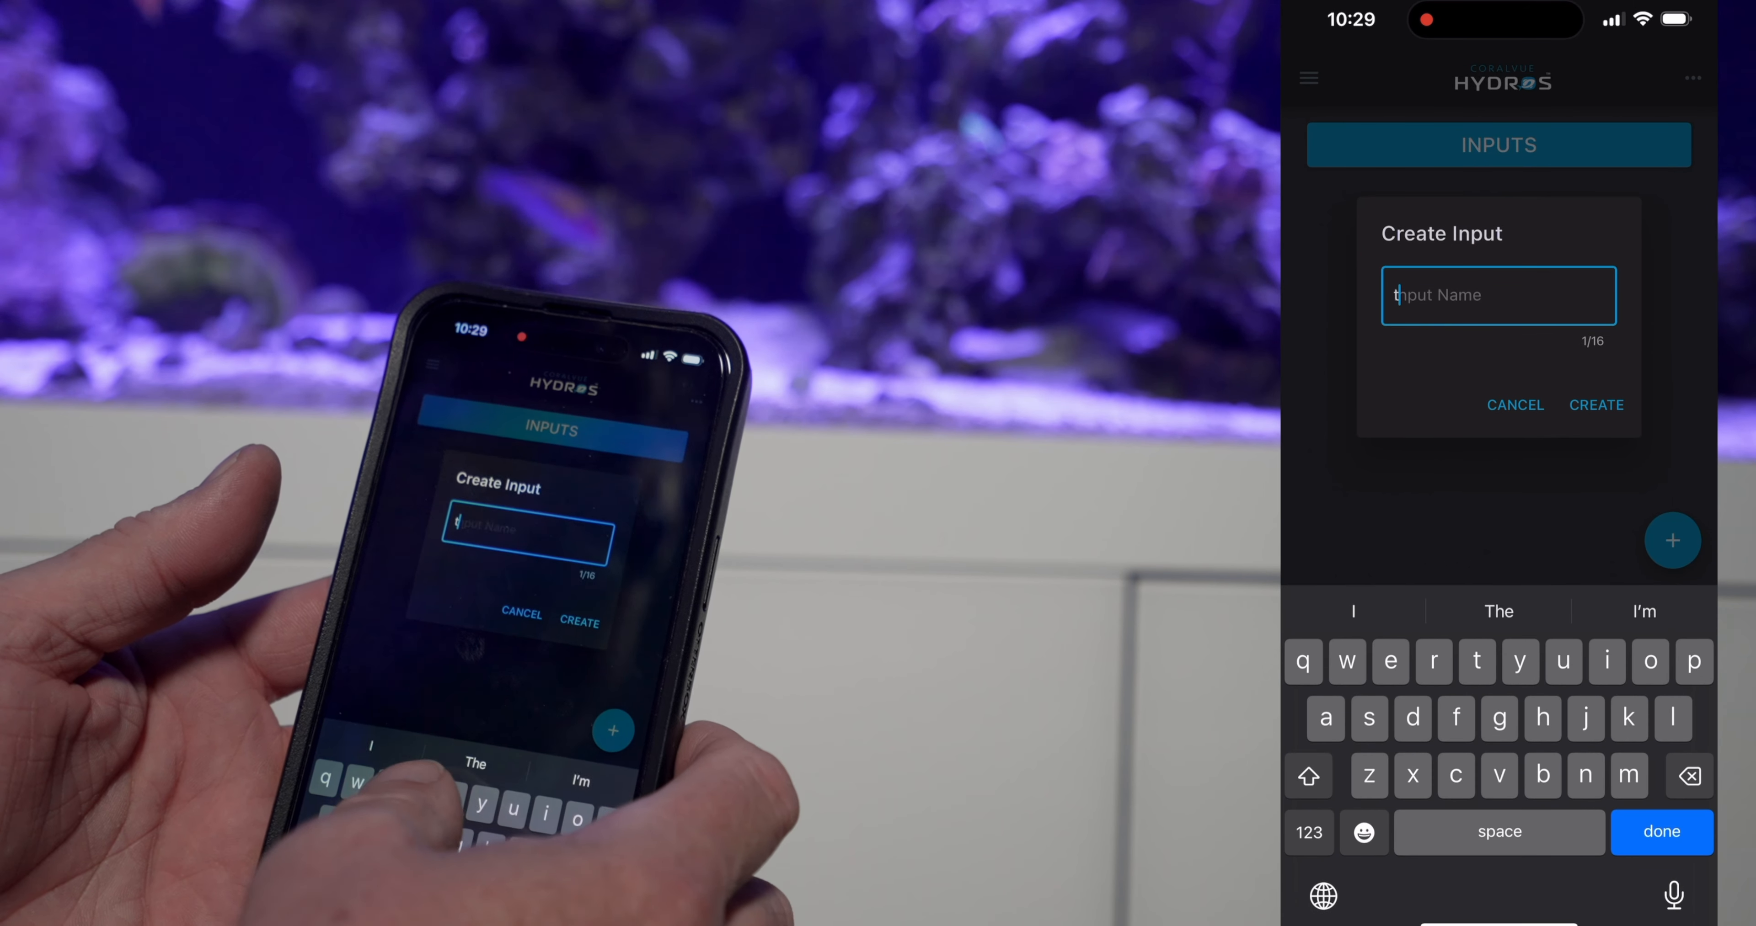
text(temp sen)
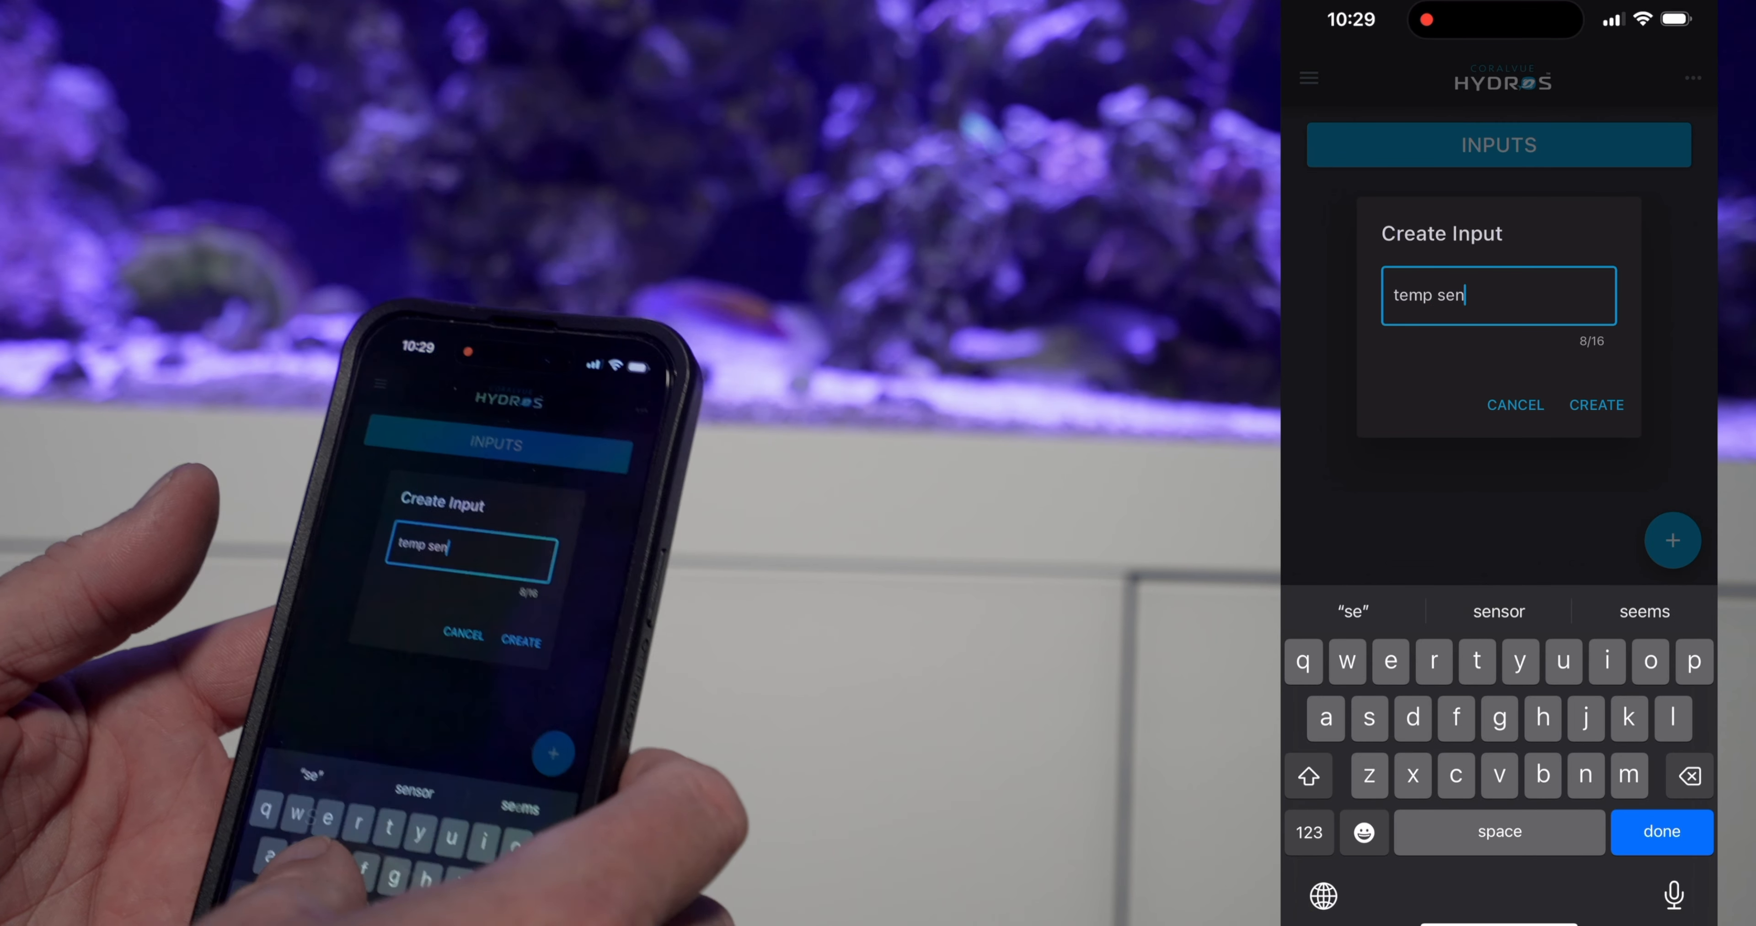
text(sor)
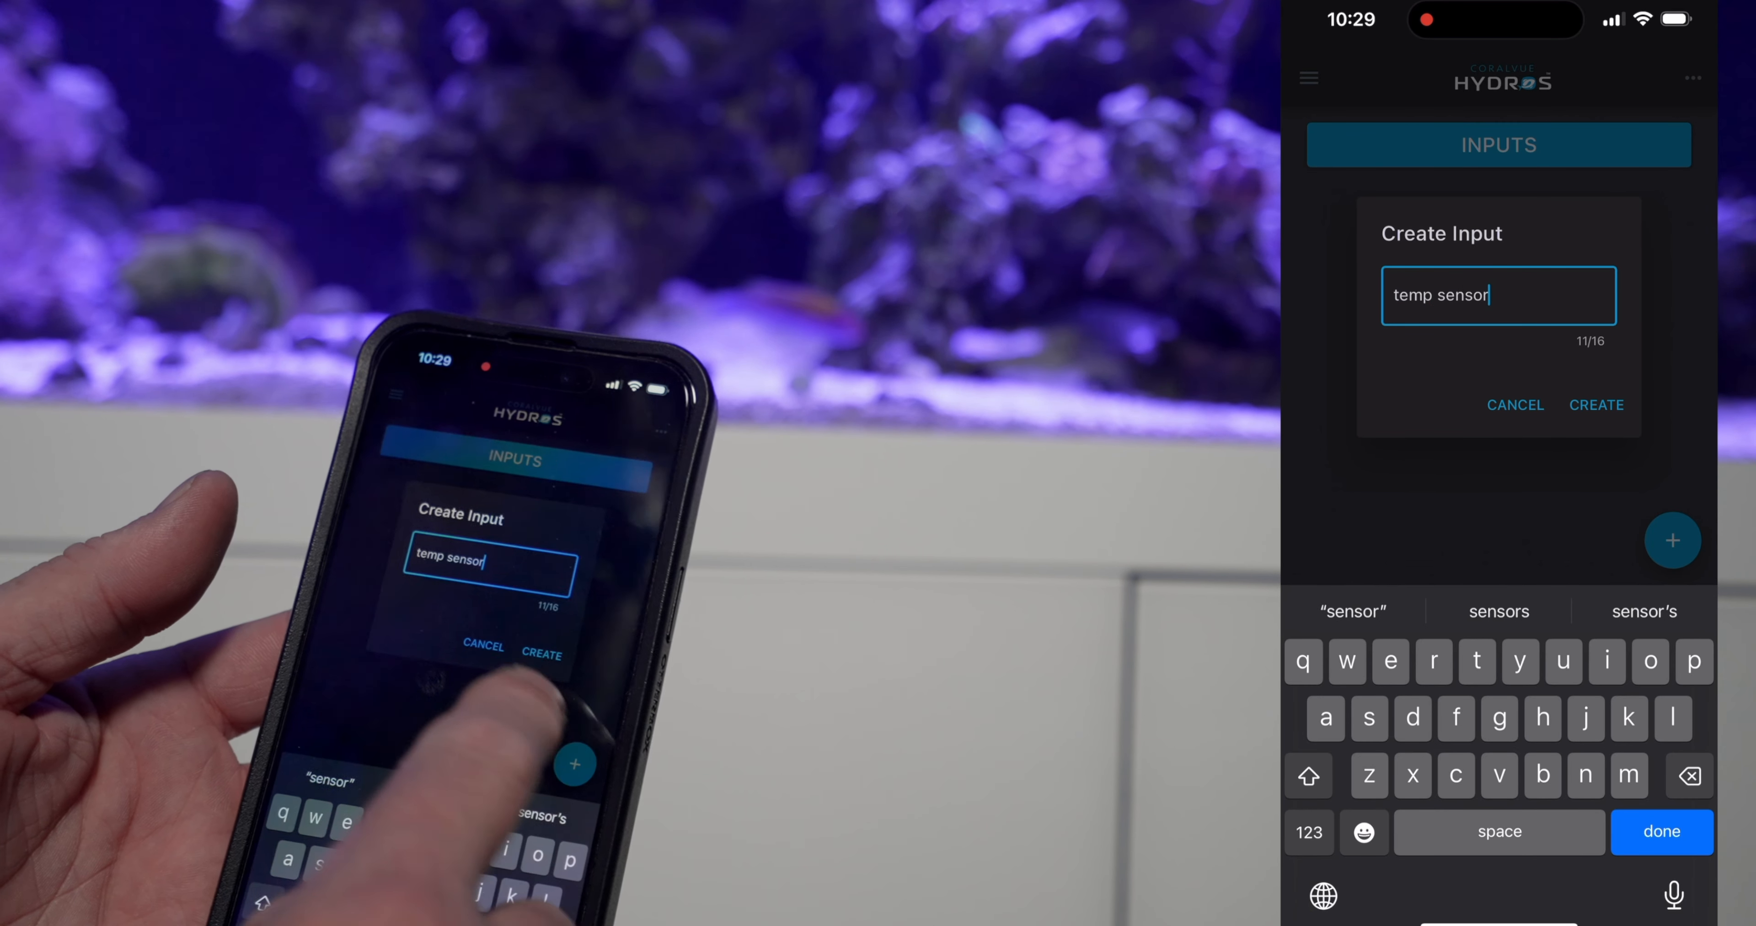
click(1595, 406)
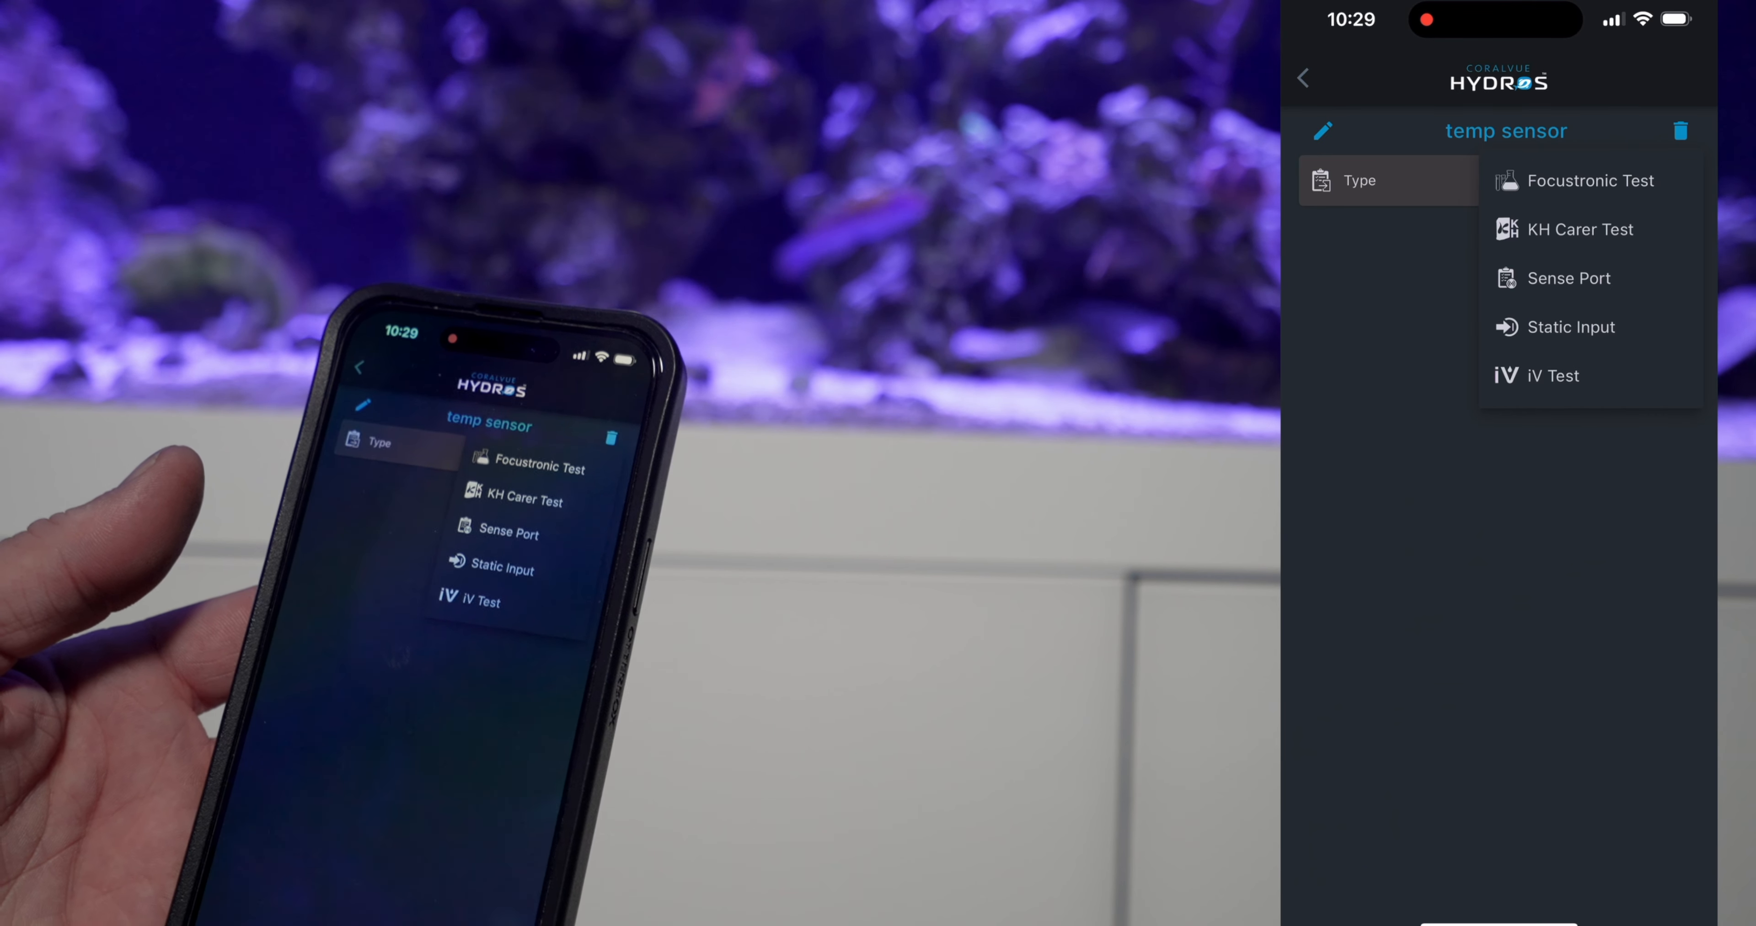
- Set the input as a Sense Port Temperature Probe and begin editing its safe range
click(1570, 278)
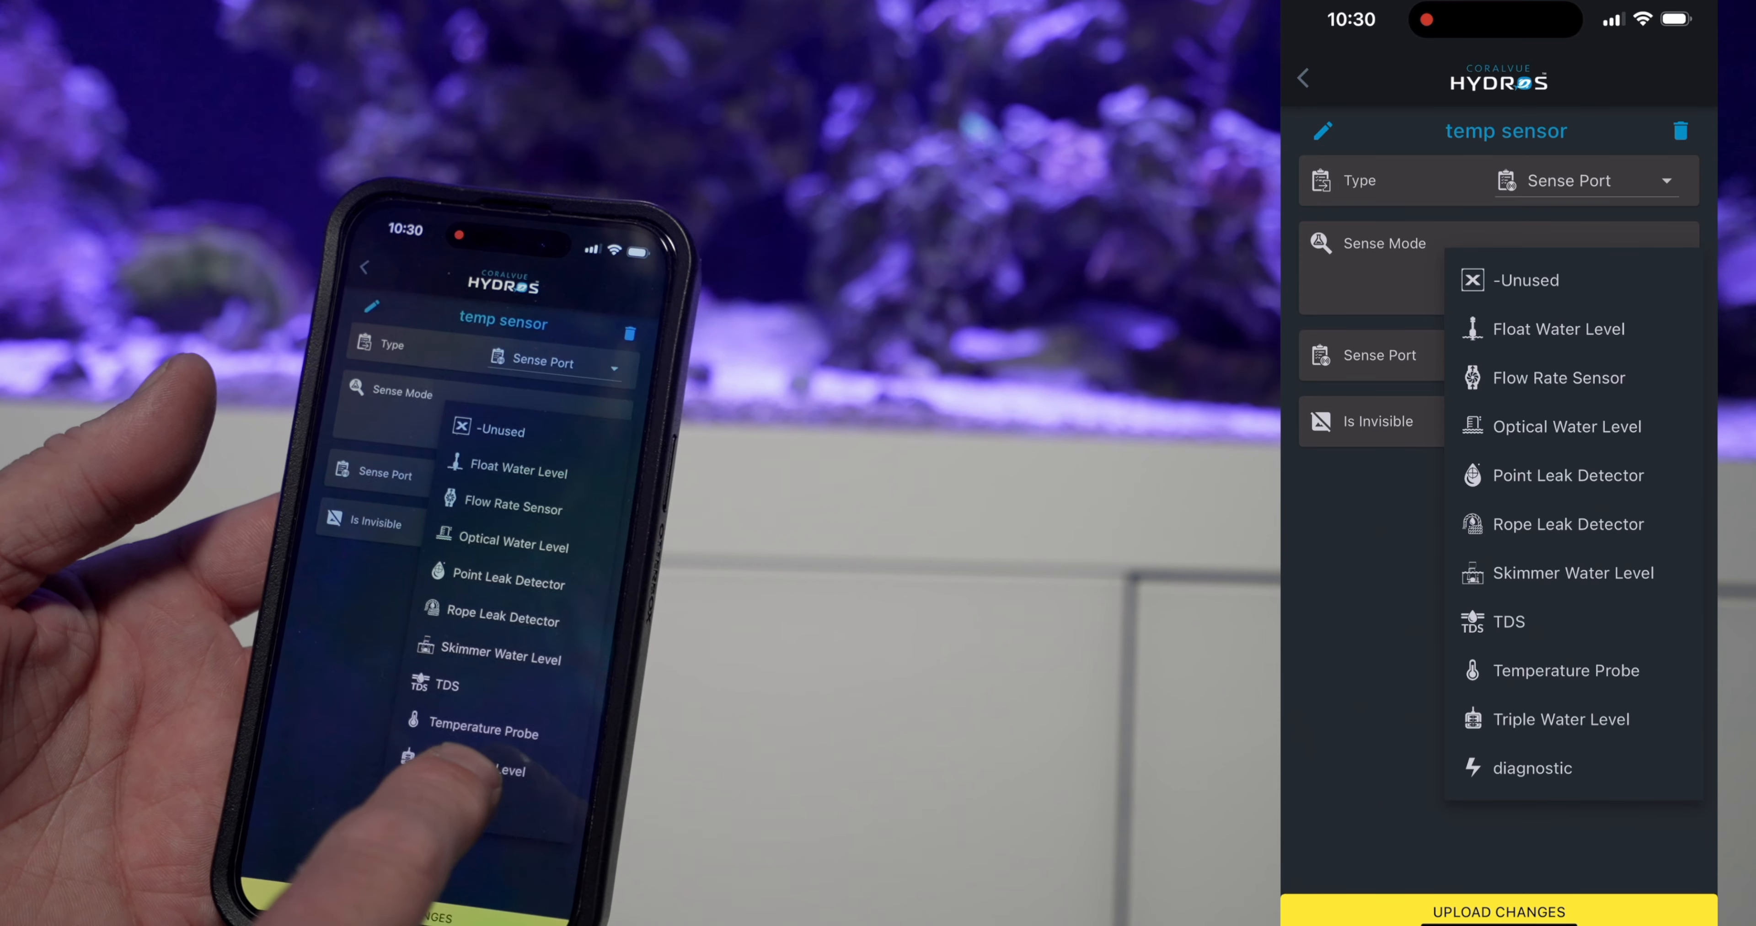
click(1565, 669)
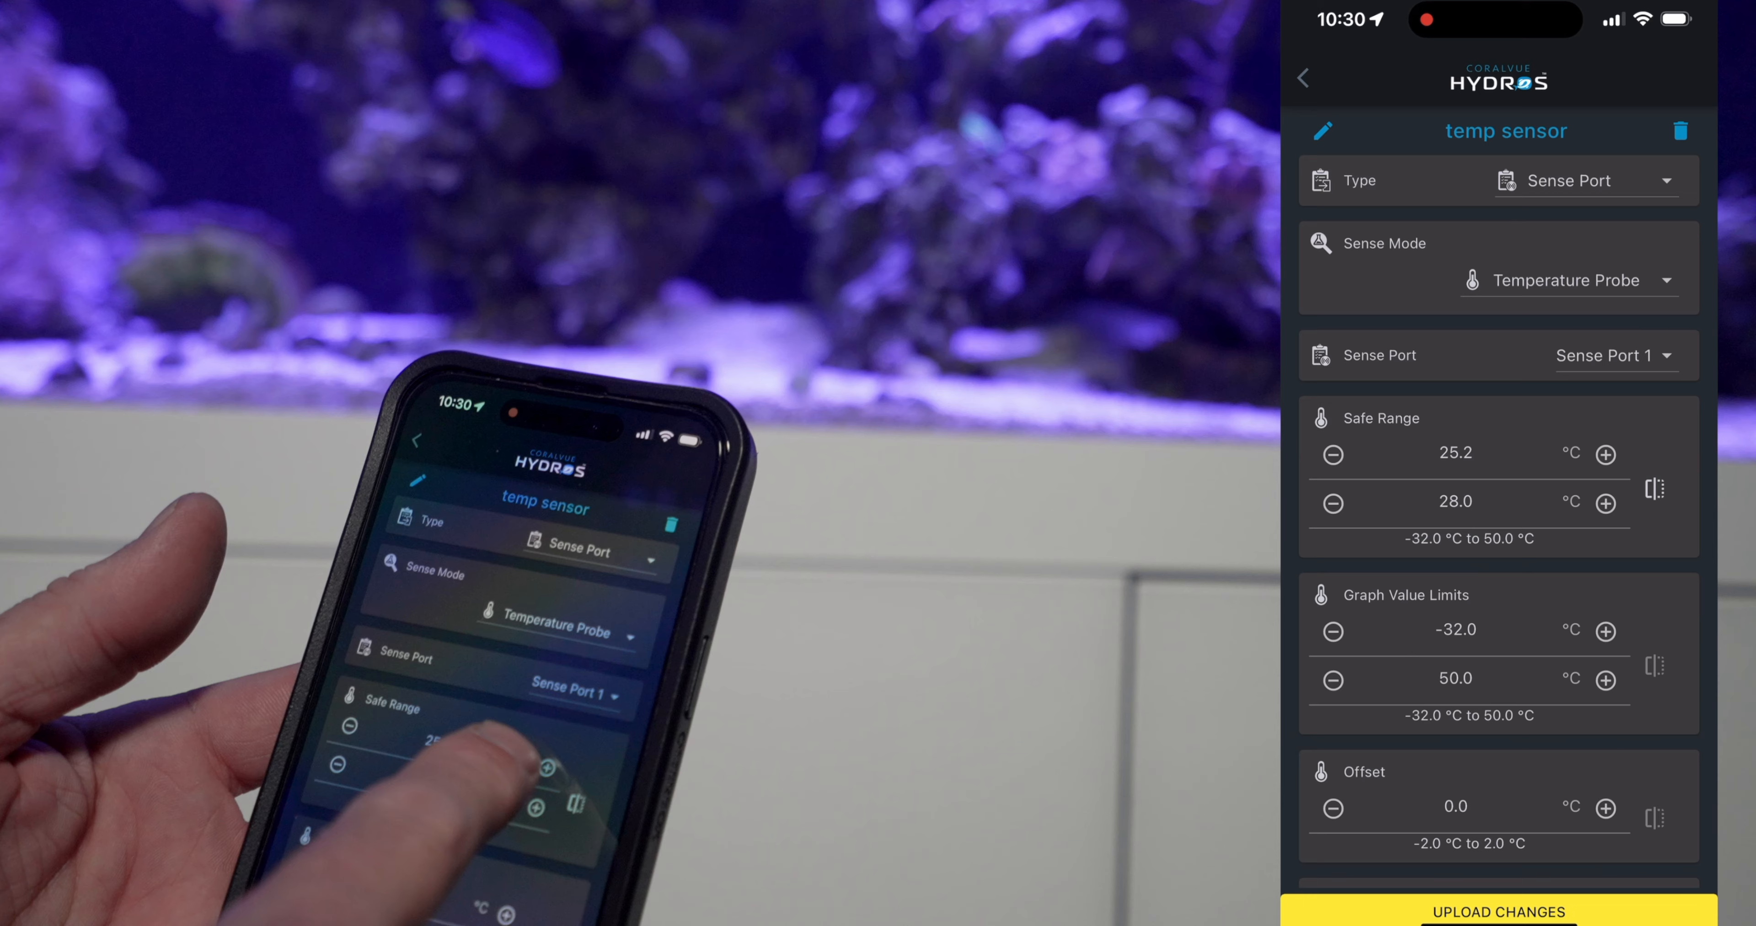
click(1456, 453)
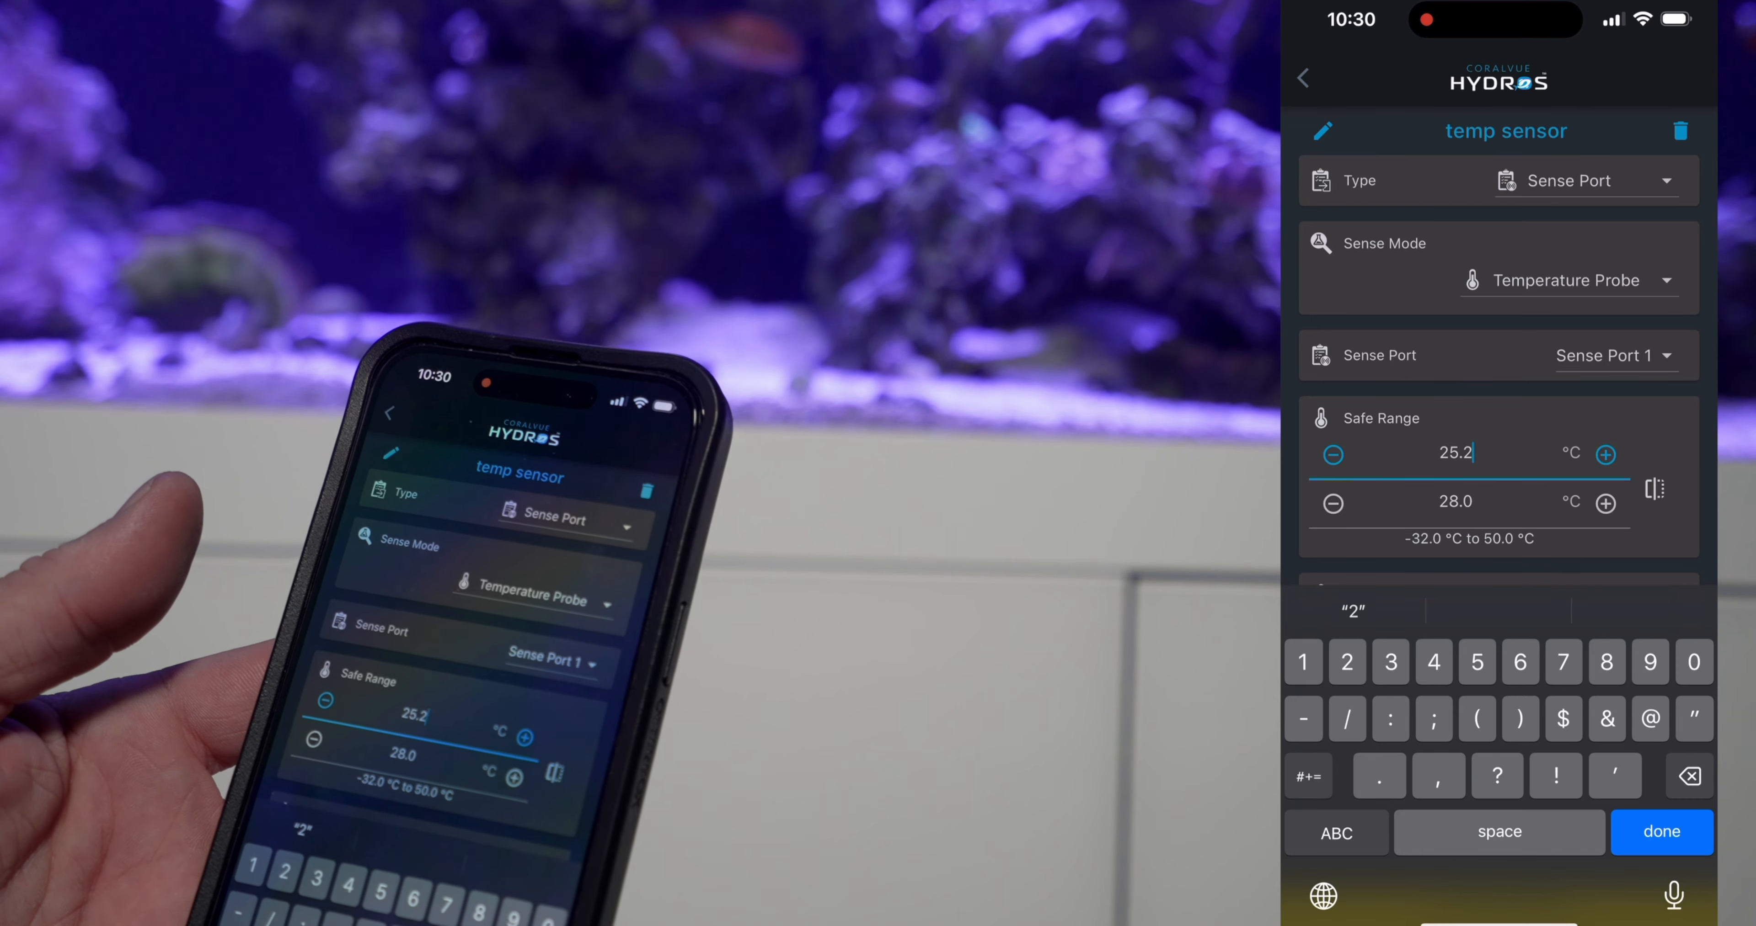
- Set the controller's Temperature Unit to Fahrenheit in Options
click(1305, 78)
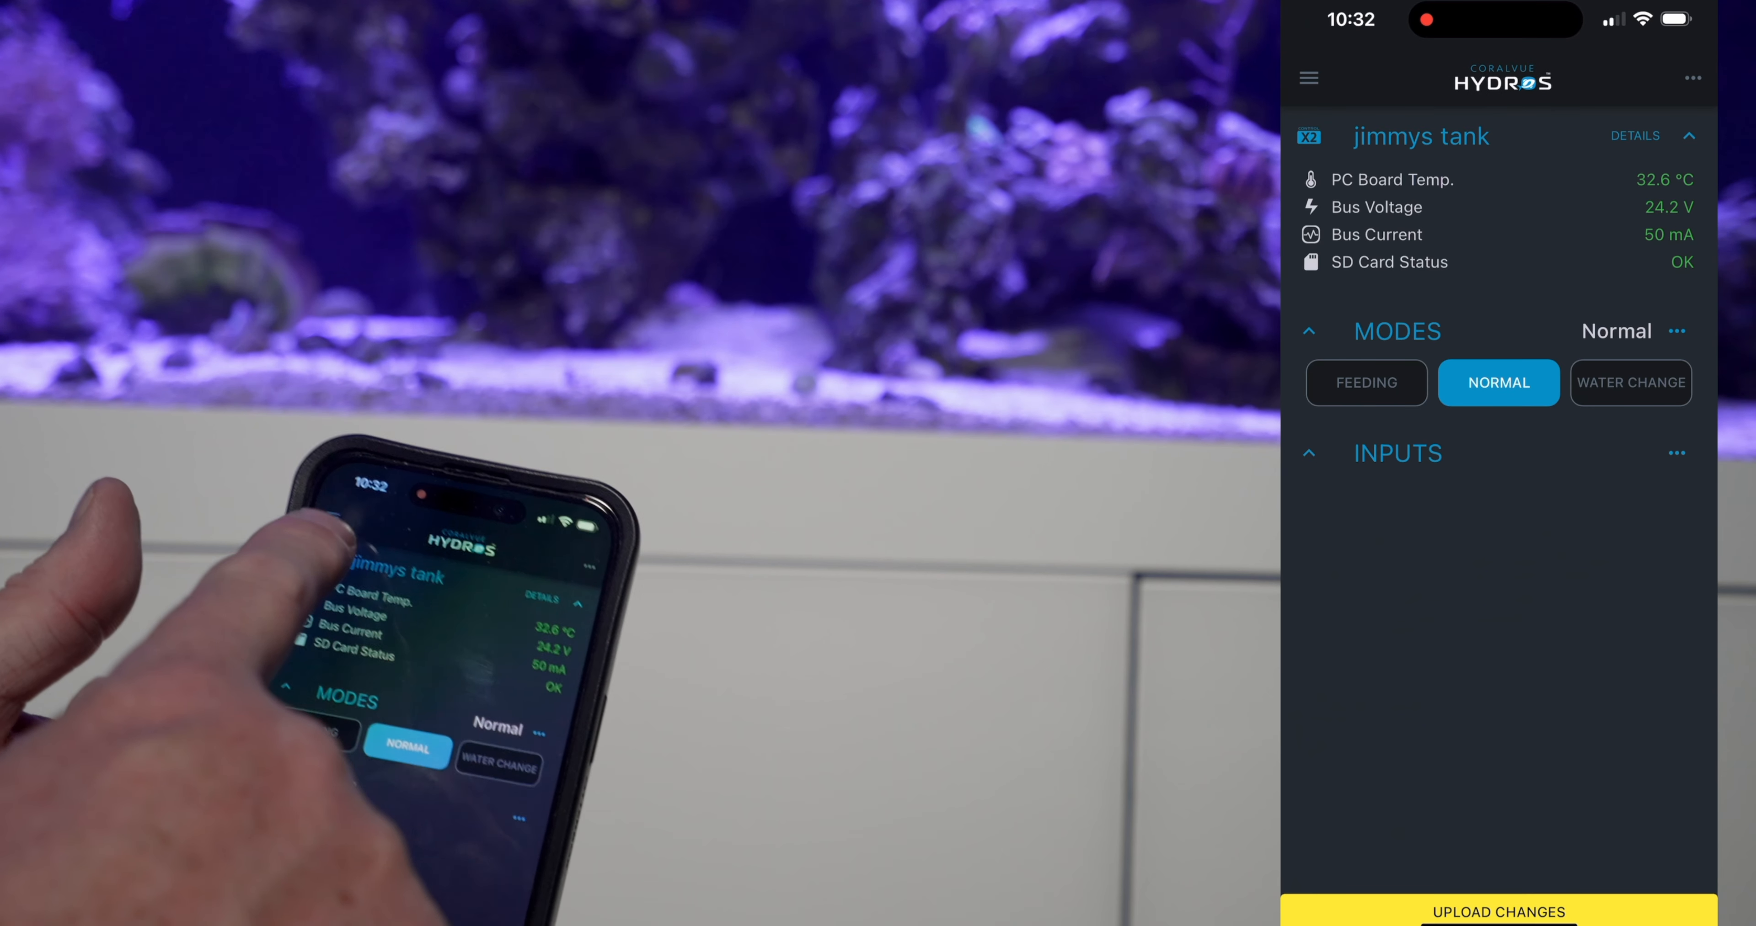
click(1308, 78)
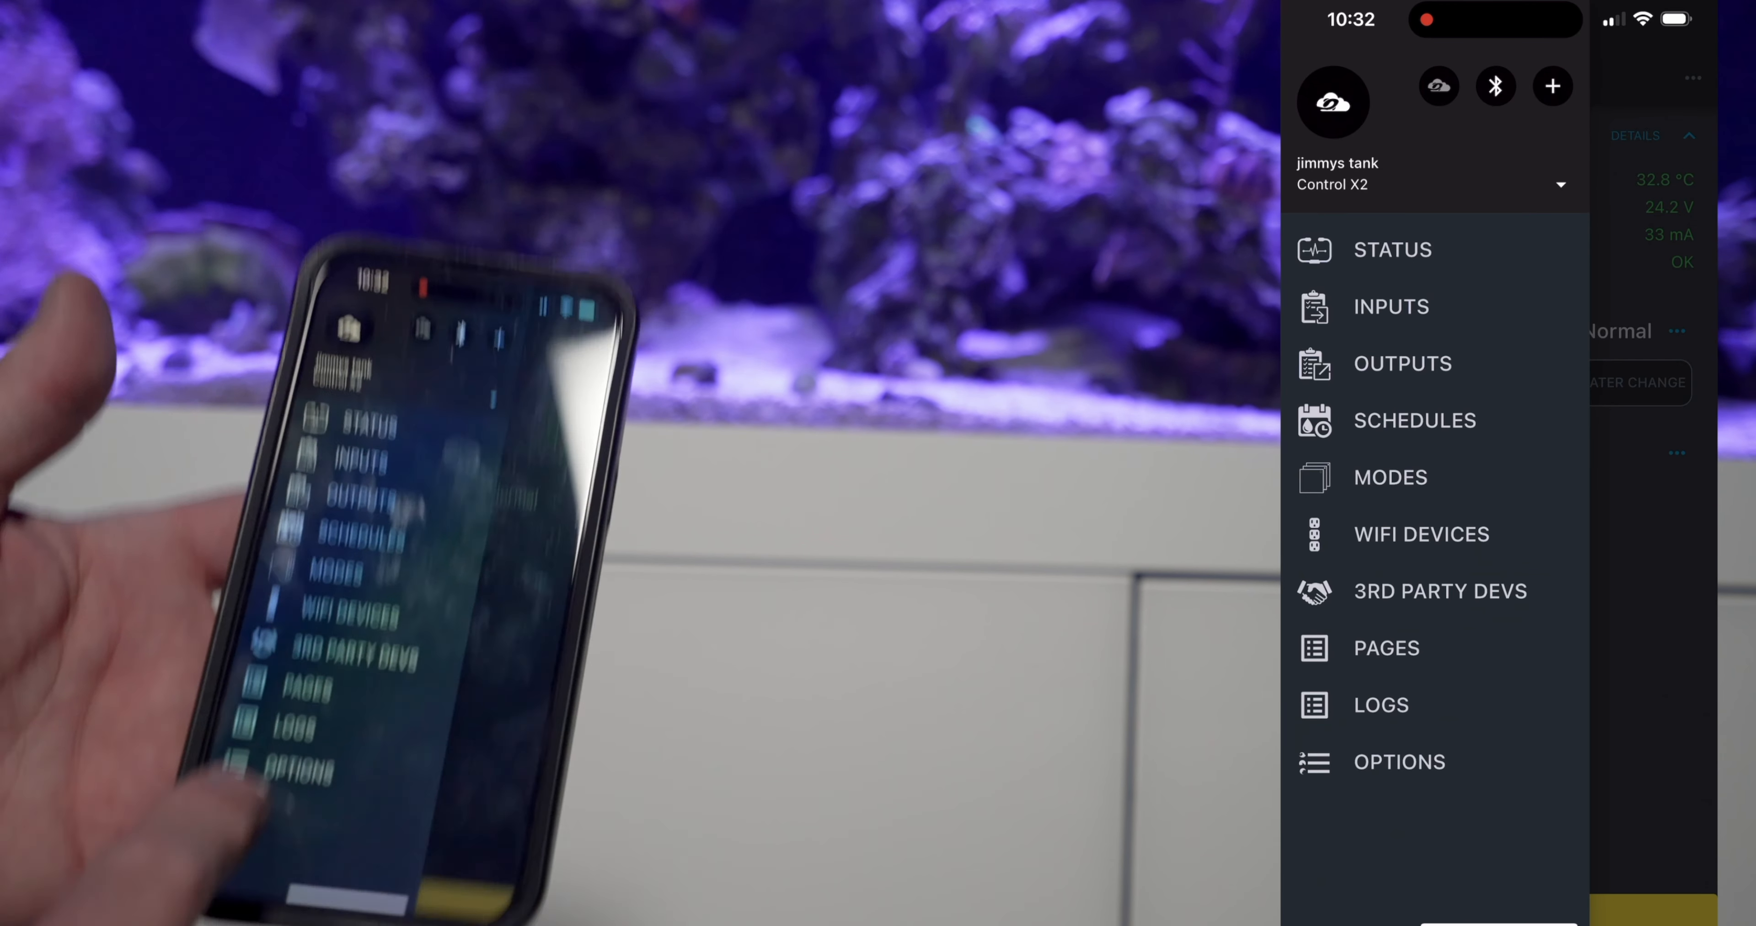
click(1398, 762)
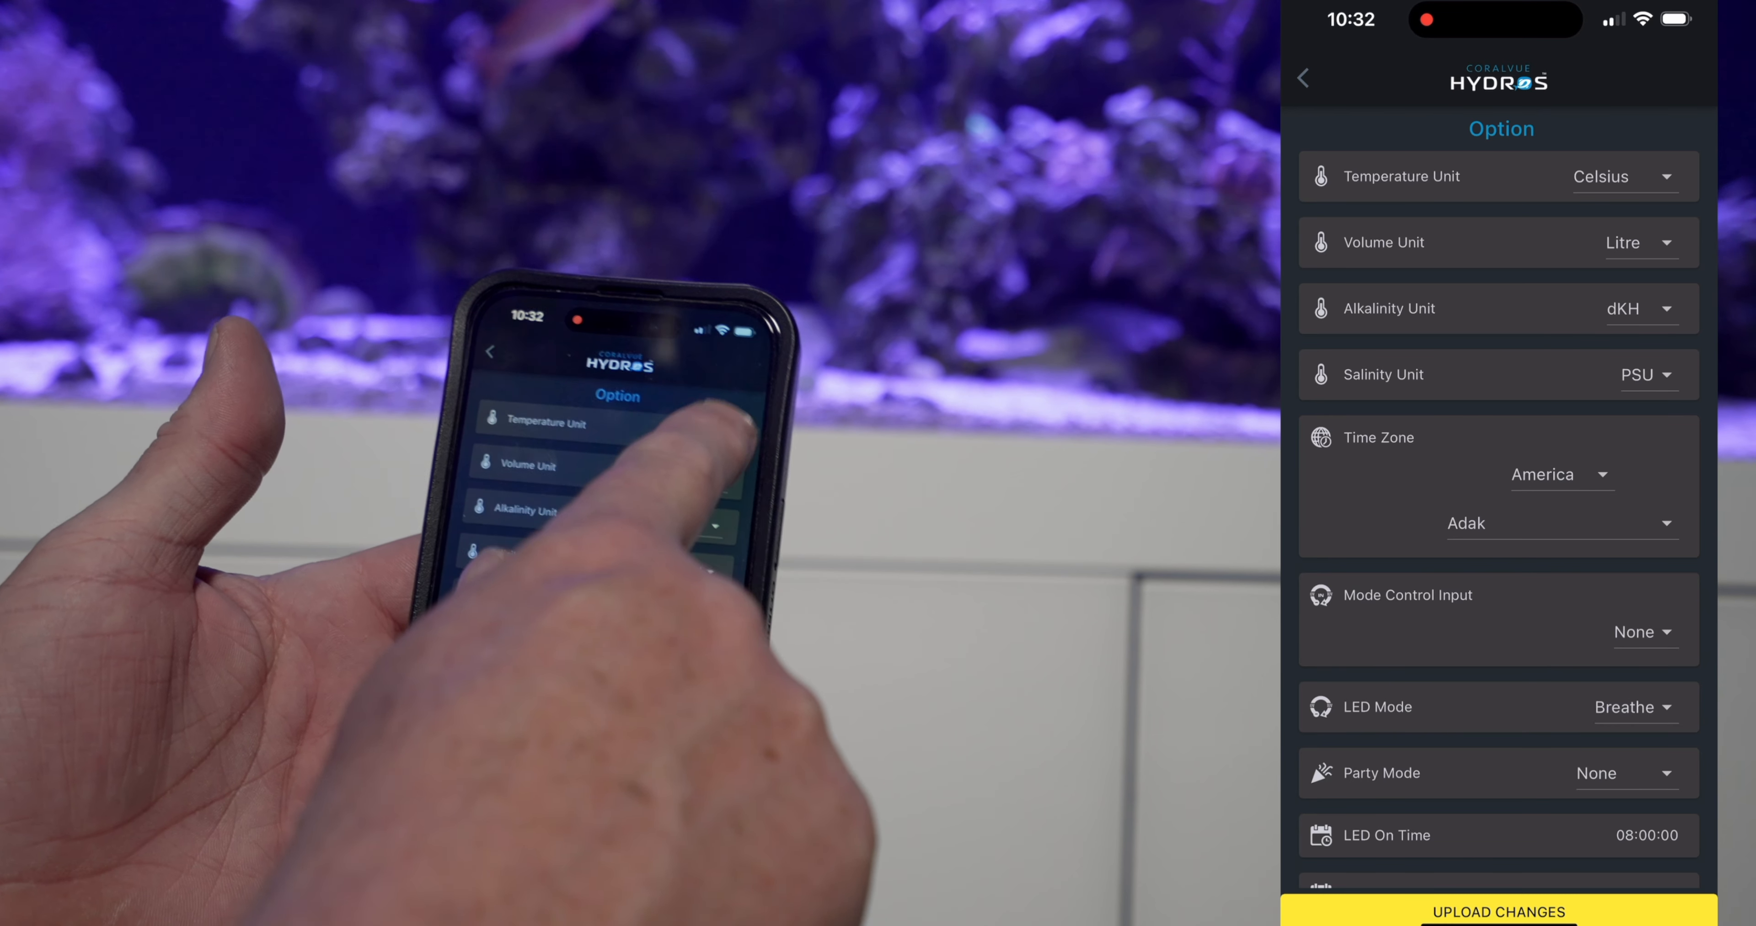
click(1623, 175)
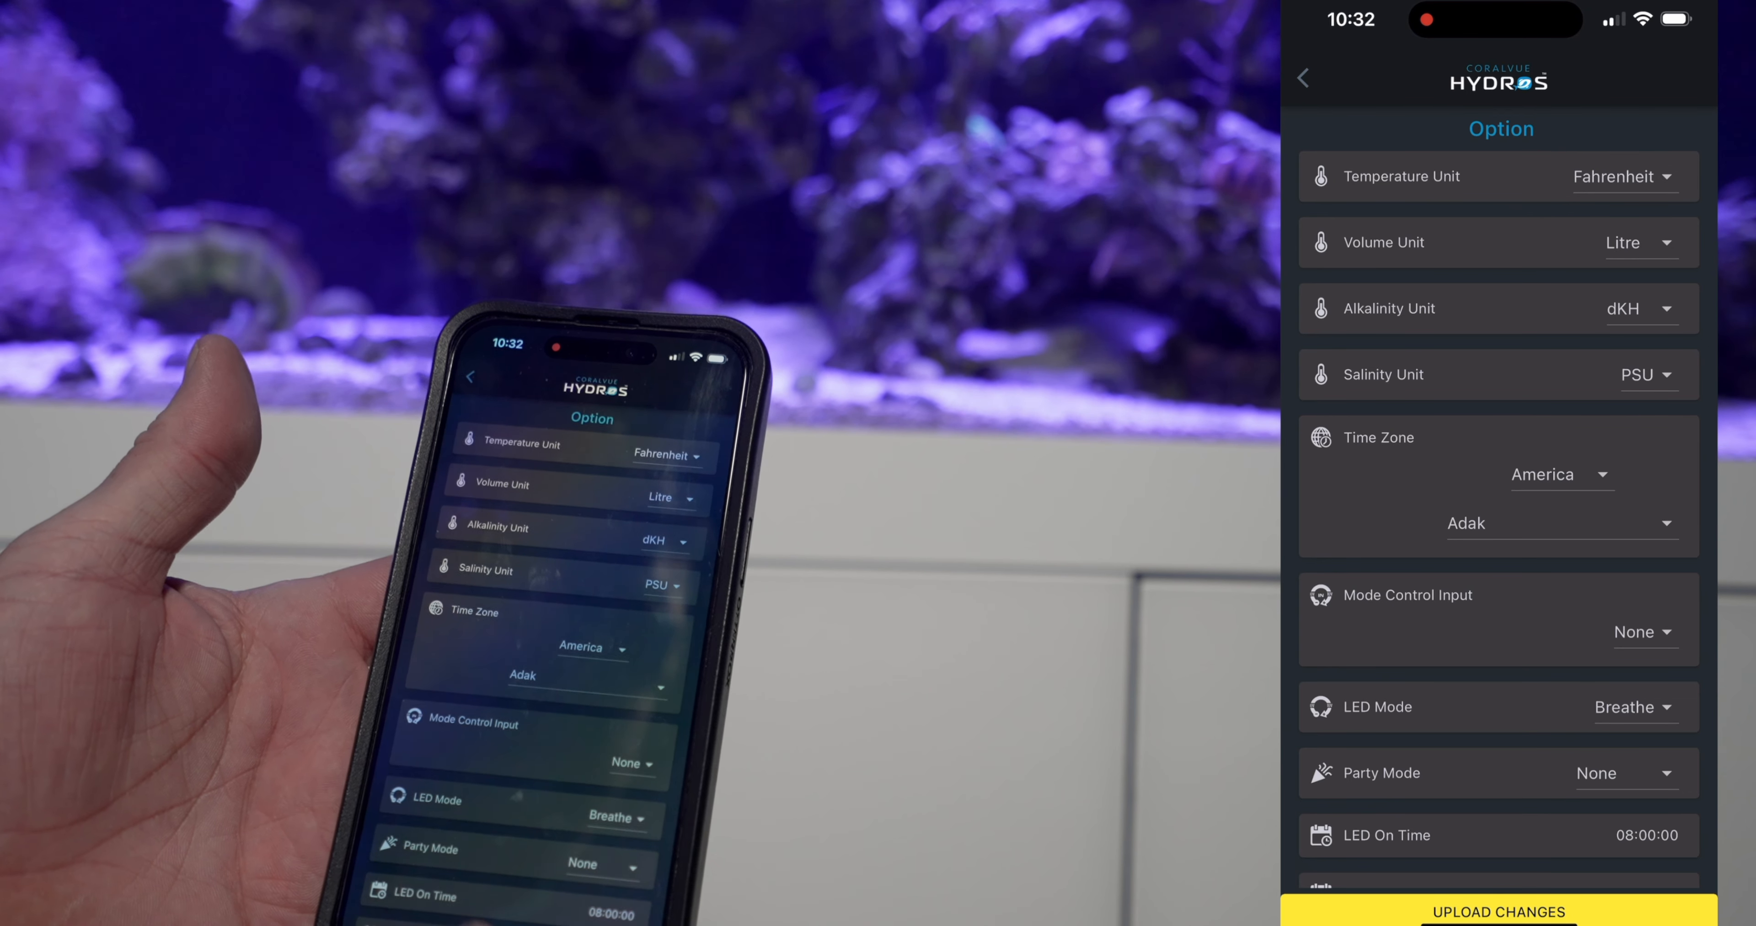
click(1497, 911)
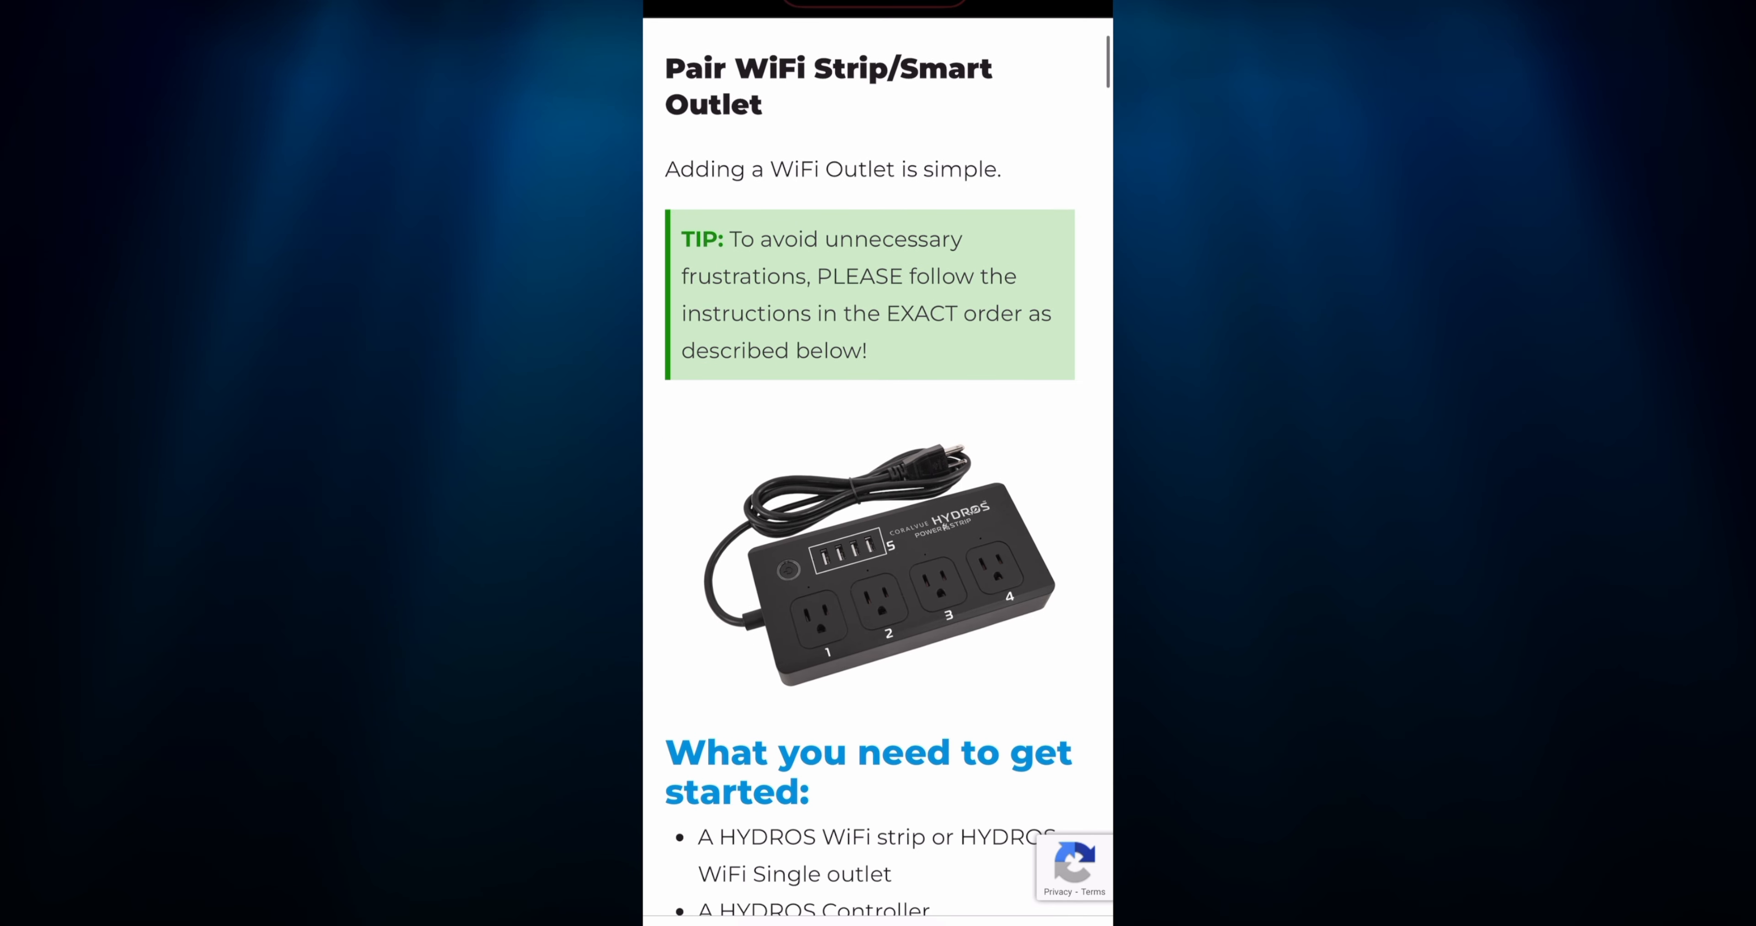
scroll(down, 3)
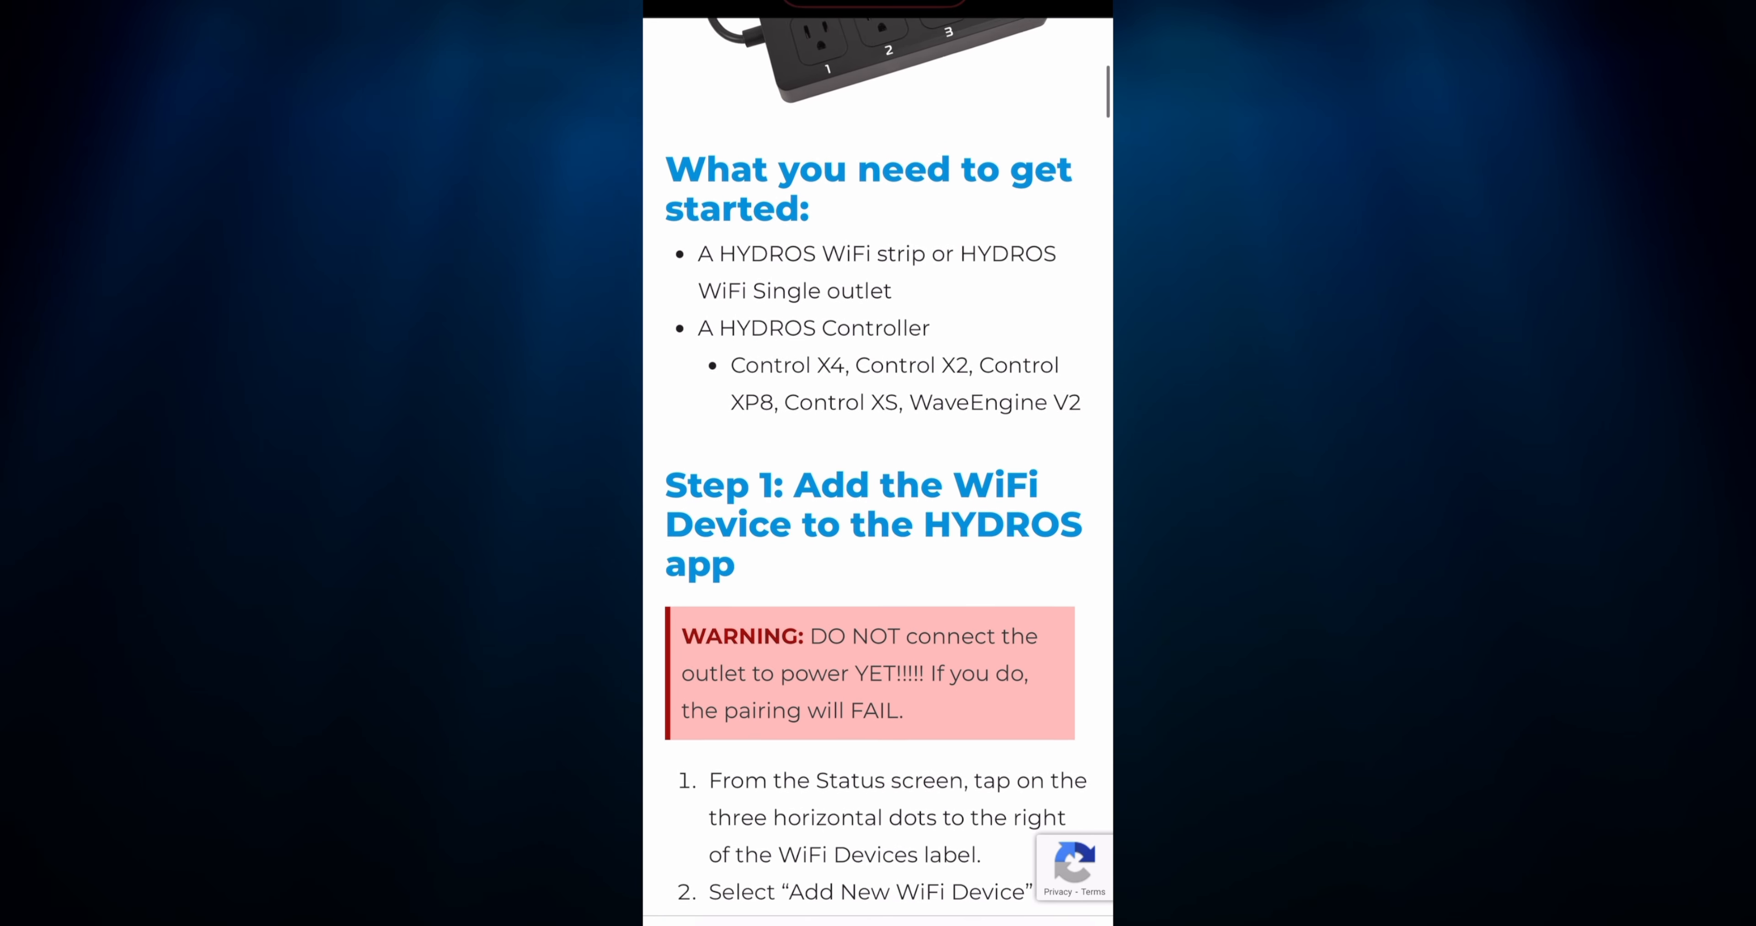
scroll(down, 3)
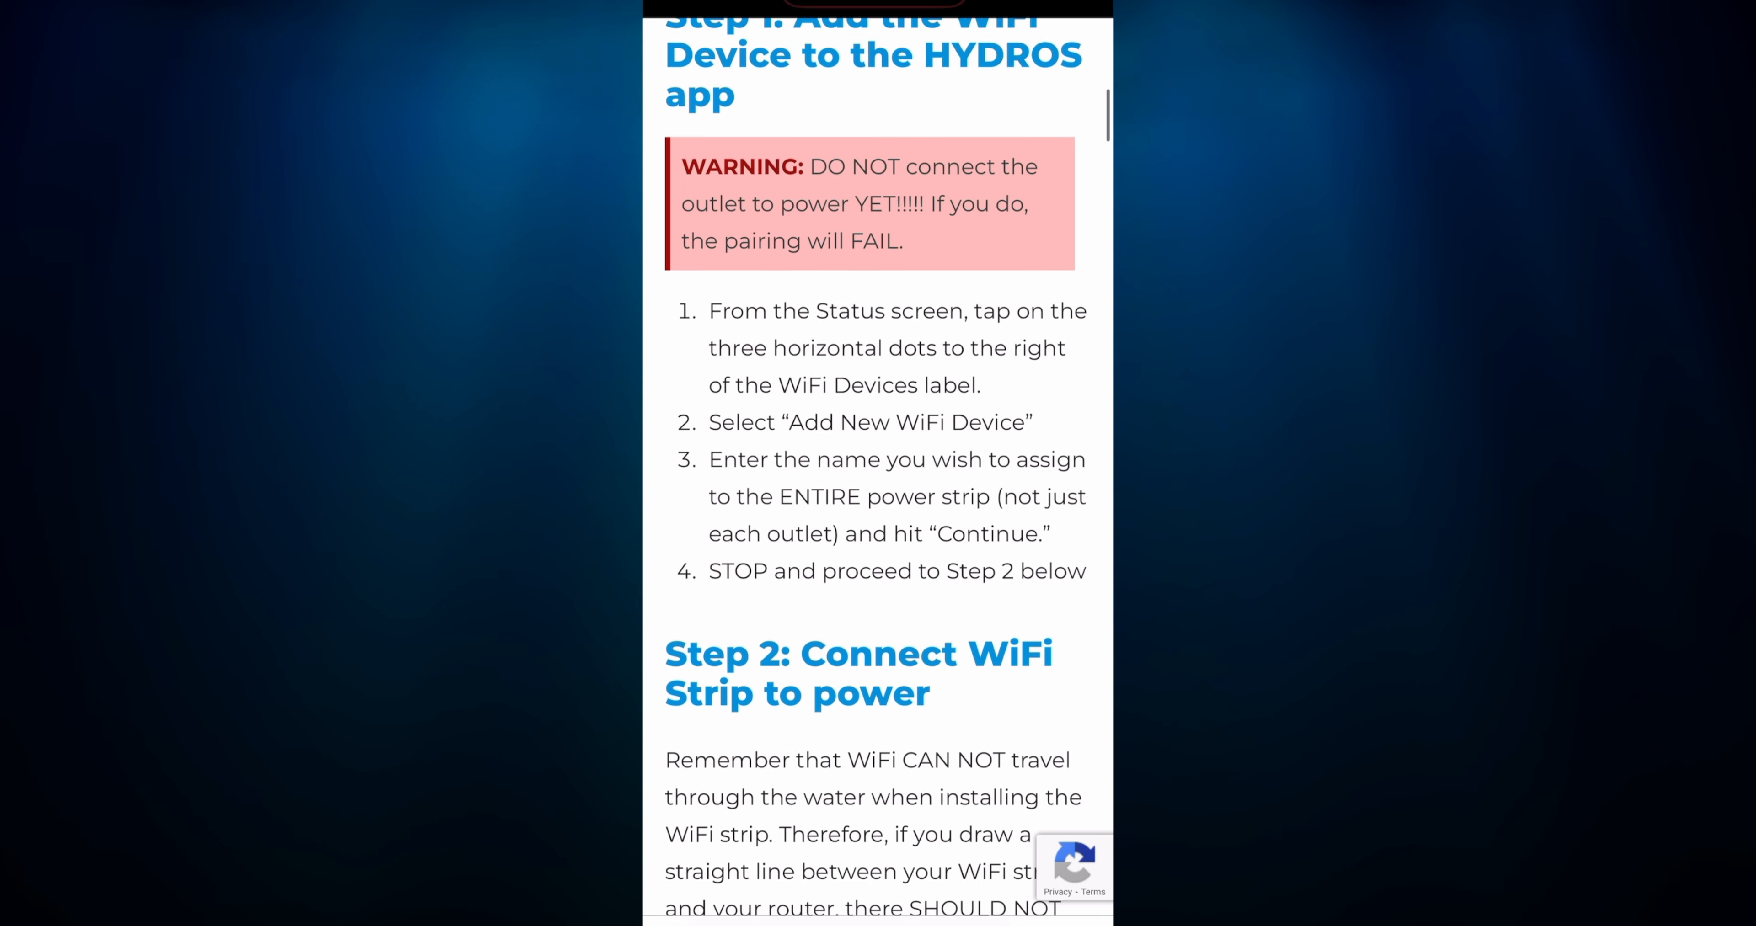